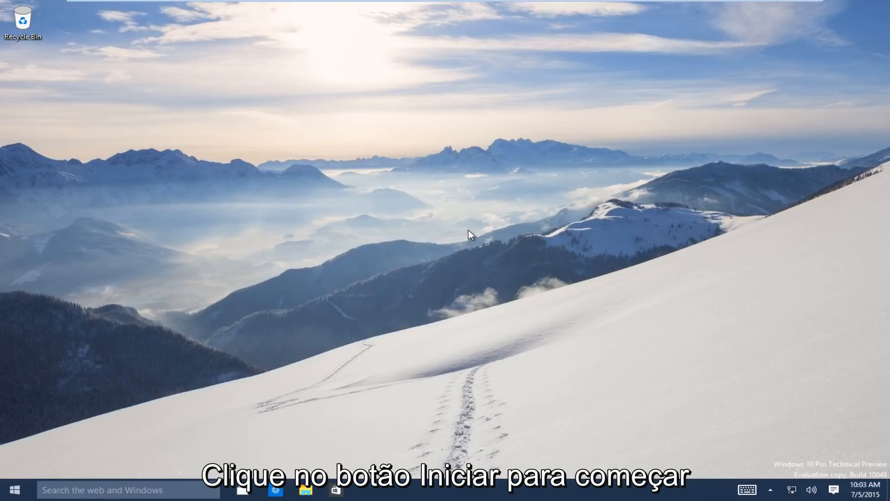
mouse_move(26, 466)
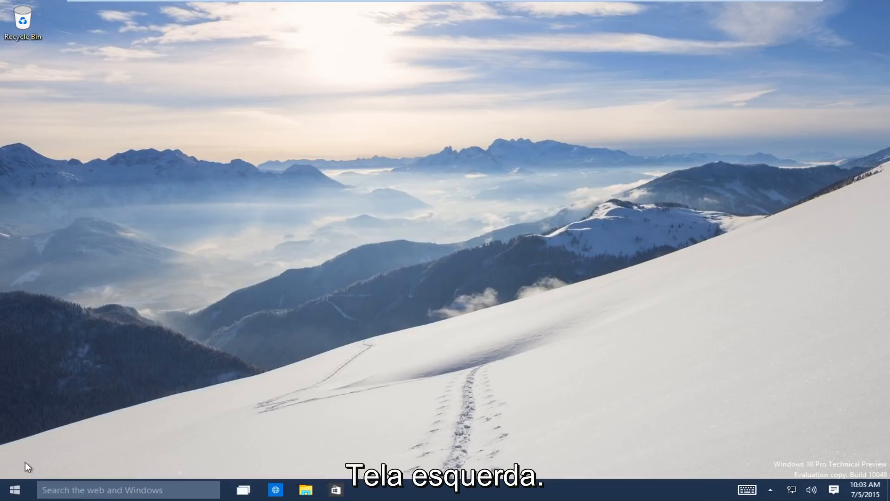
Step: Launch Settings from Start and go into the Update & recovery section
click(14, 490)
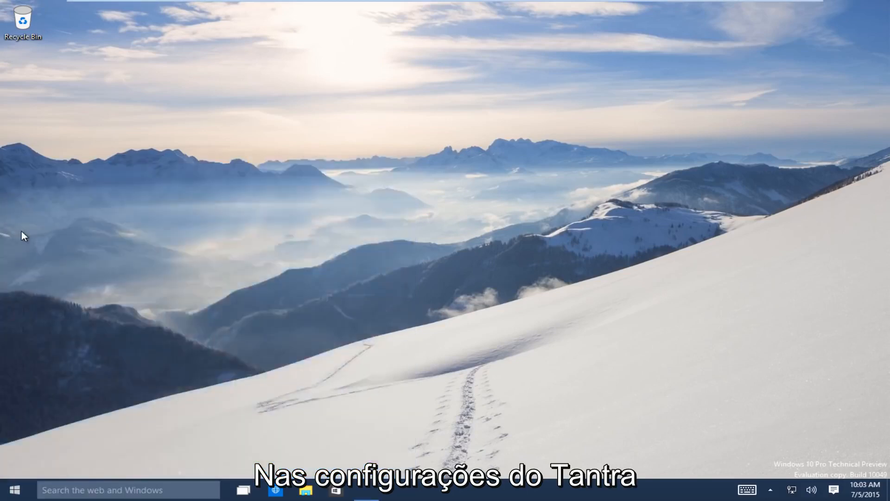
click(366, 489)
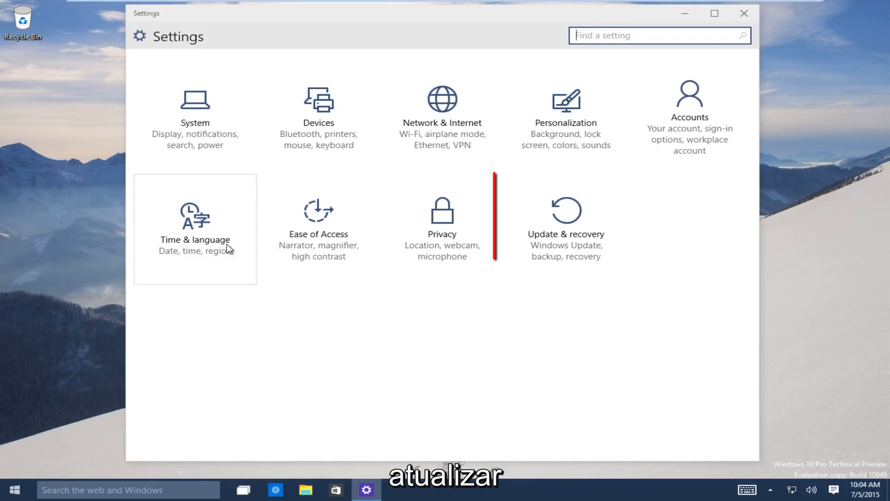
mouse_move(565, 238)
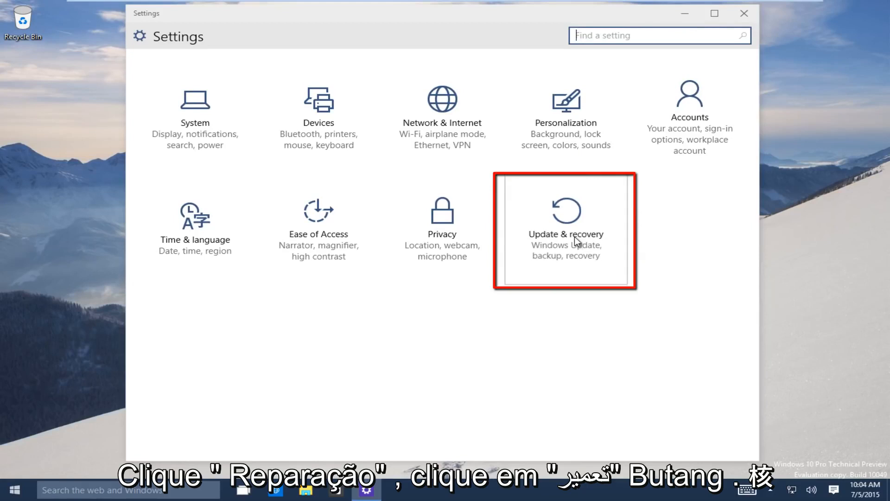
click(564, 233)
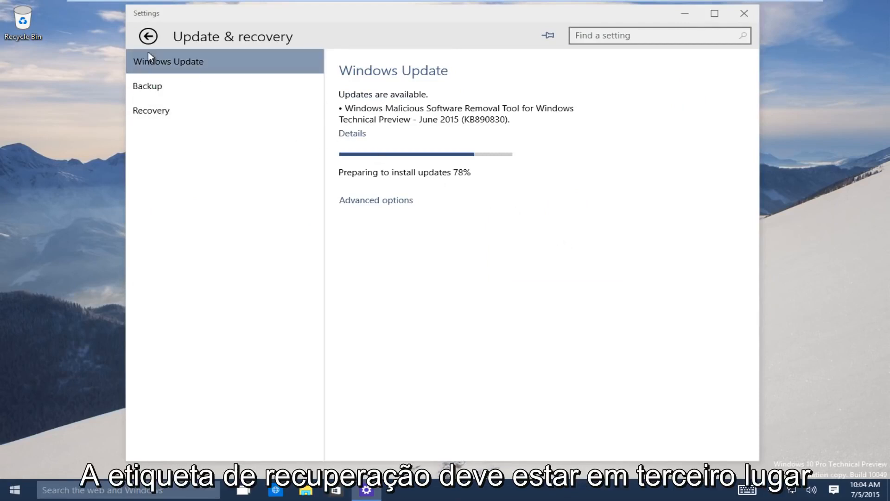
mouse_move(151, 111)
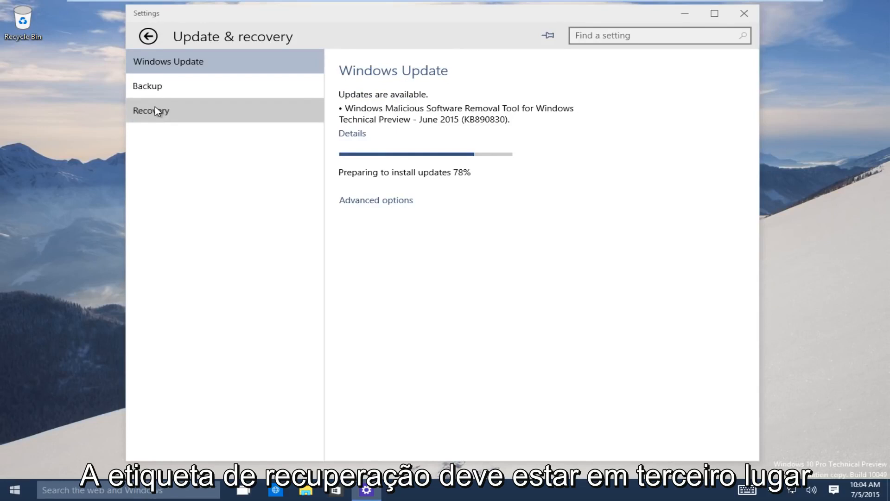
Step: From Recovery, use Restart now under Advanced startup and confirm the restart
click(151, 110)
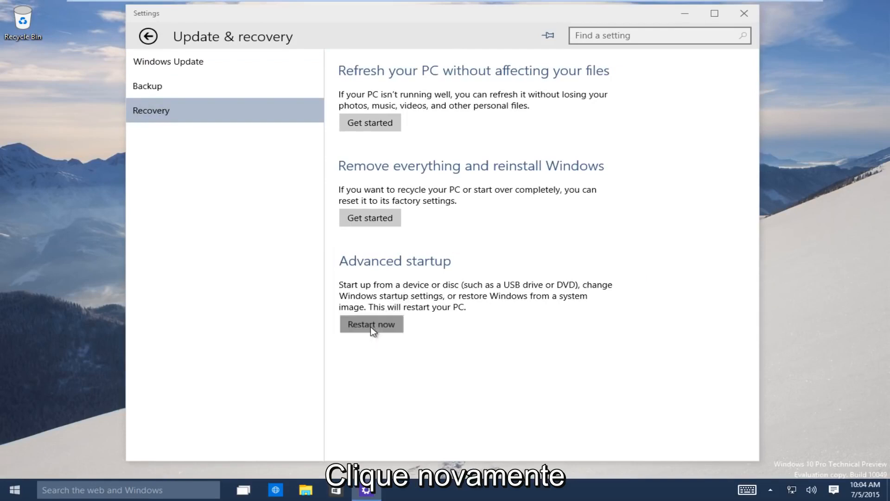
click(370, 323)
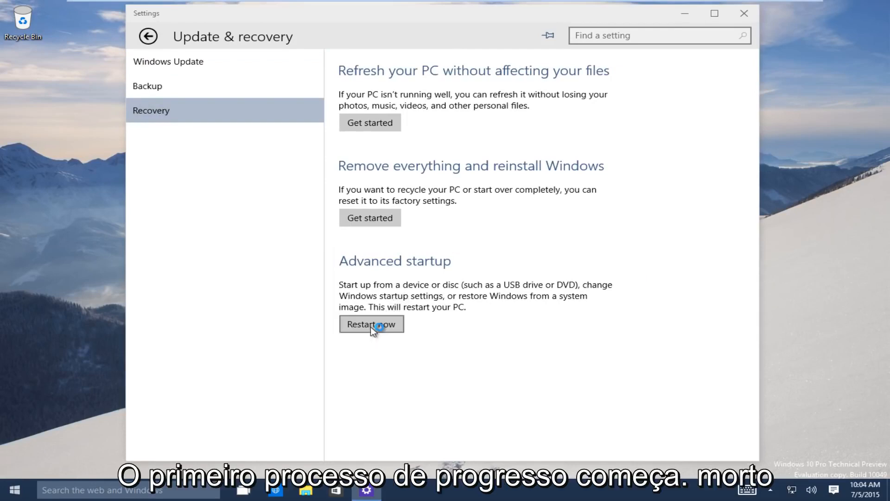
click(370, 323)
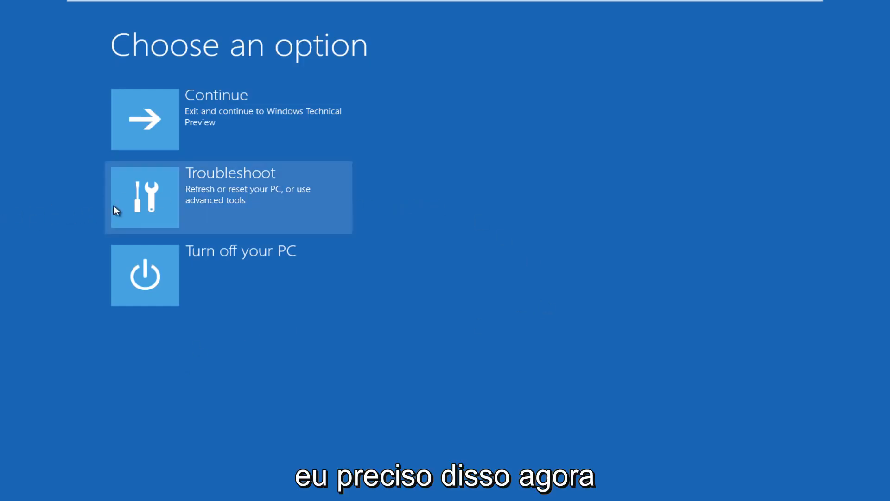
mouse_move(144, 206)
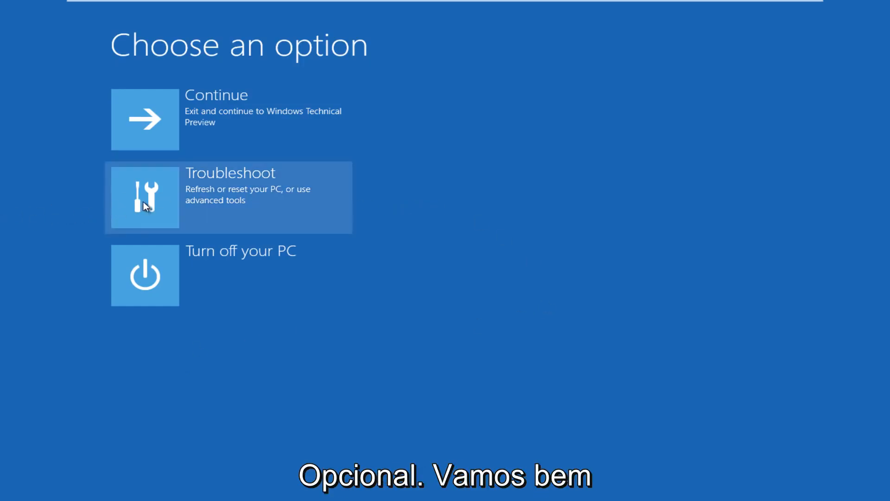
Step: Go through Troubleshoot and Advanced options to start Startup Repair
click(145, 196)
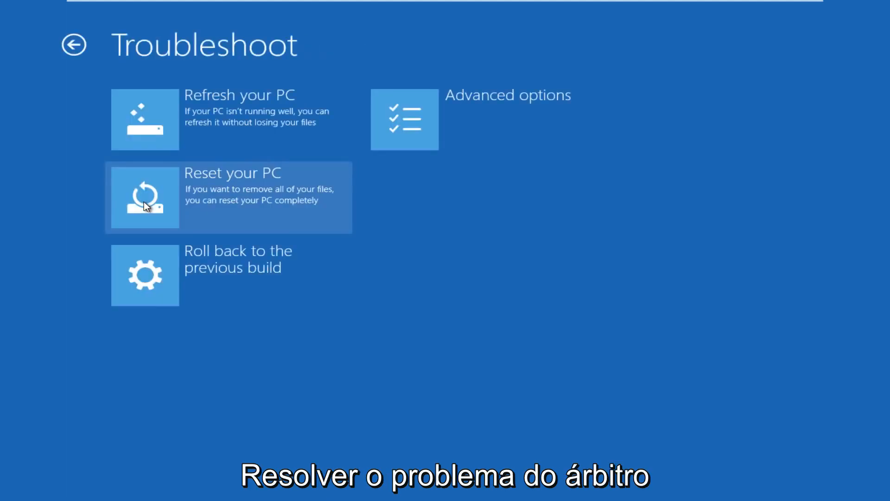
mouse_move(417, 120)
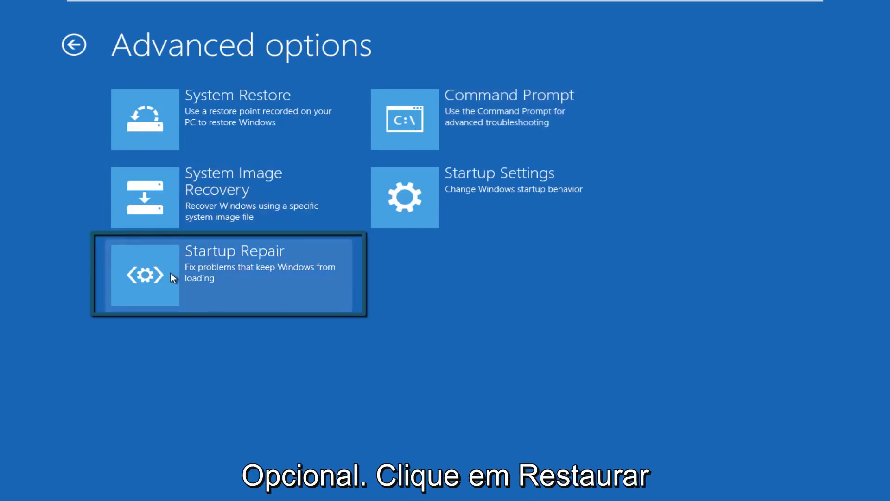
mouse_move(355, 270)
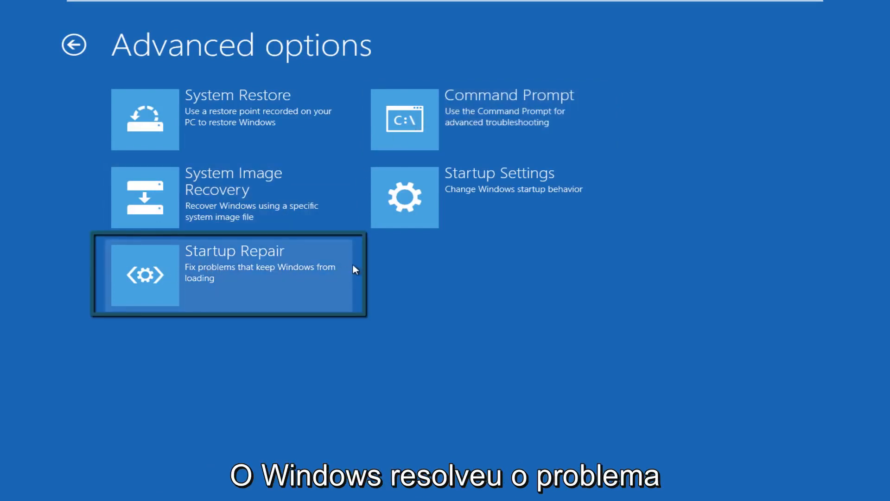
click(227, 274)
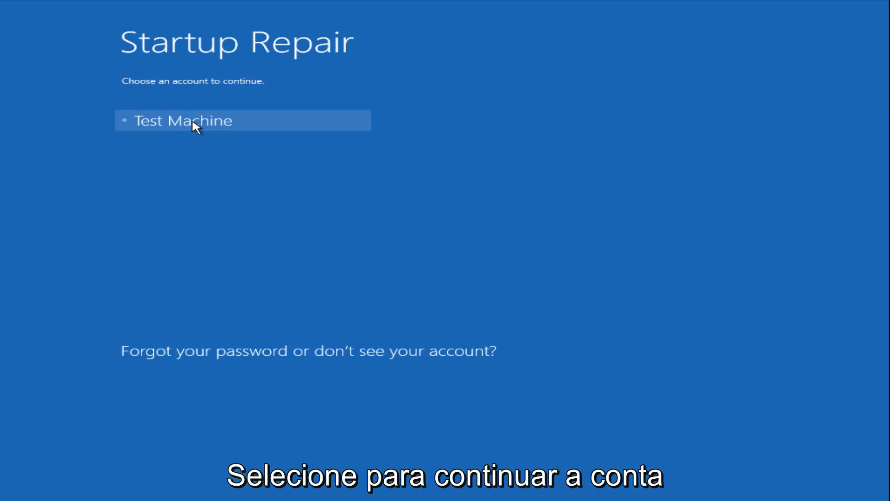
mouse_move(188, 148)
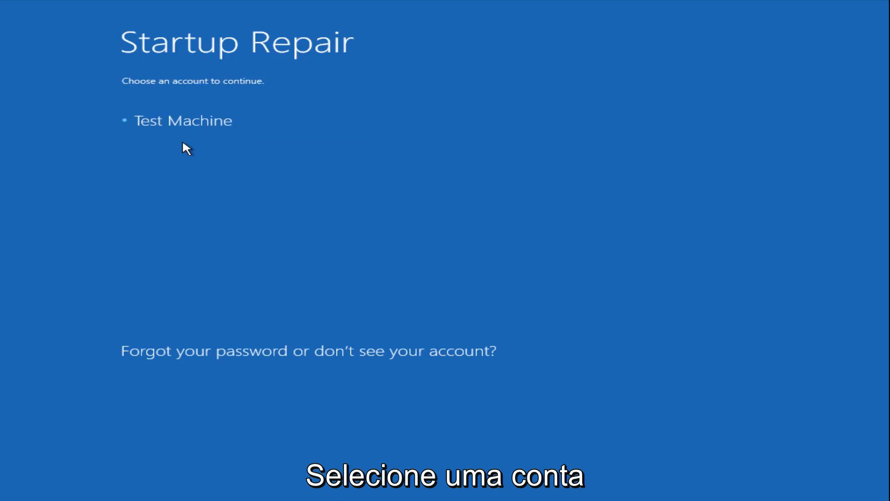
mouse_move(209, 158)
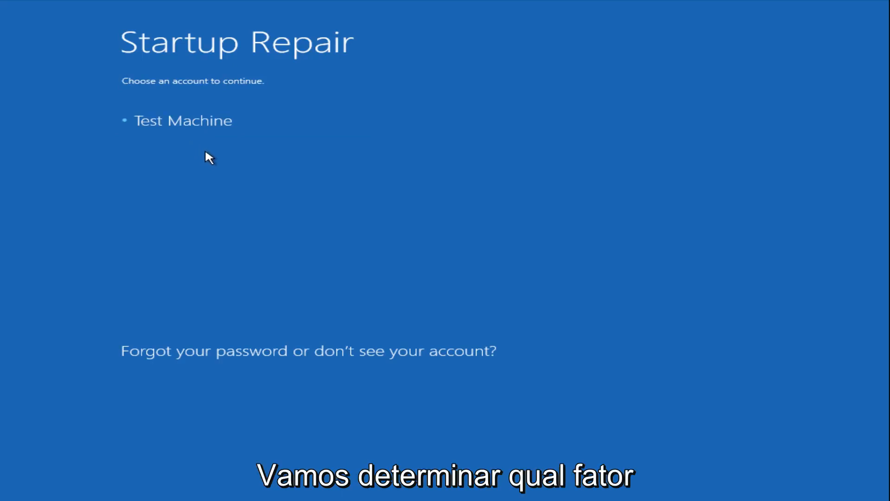
mouse_move(183, 121)
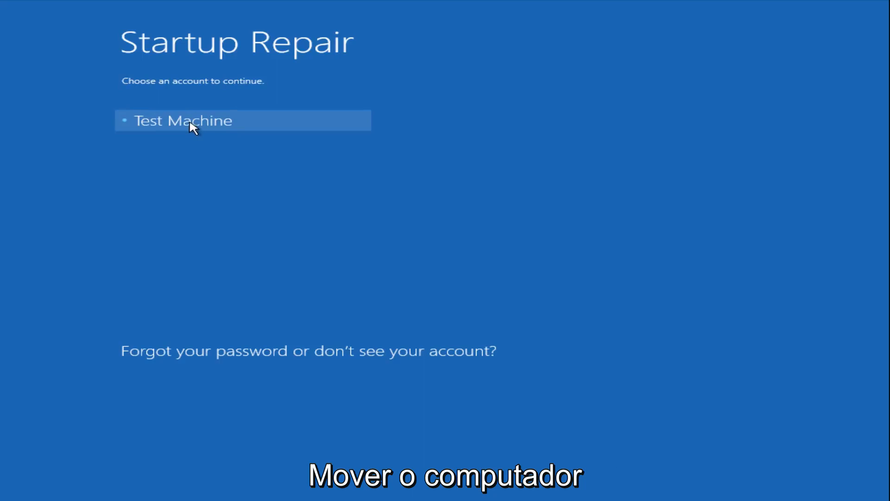
Step: Continue Startup Repair with the single listed account
click(183, 121)
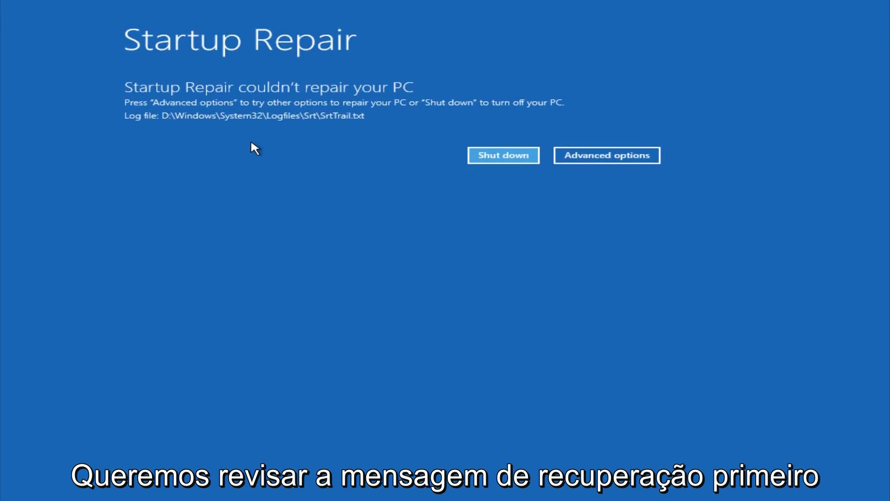
mouse_move(406, 93)
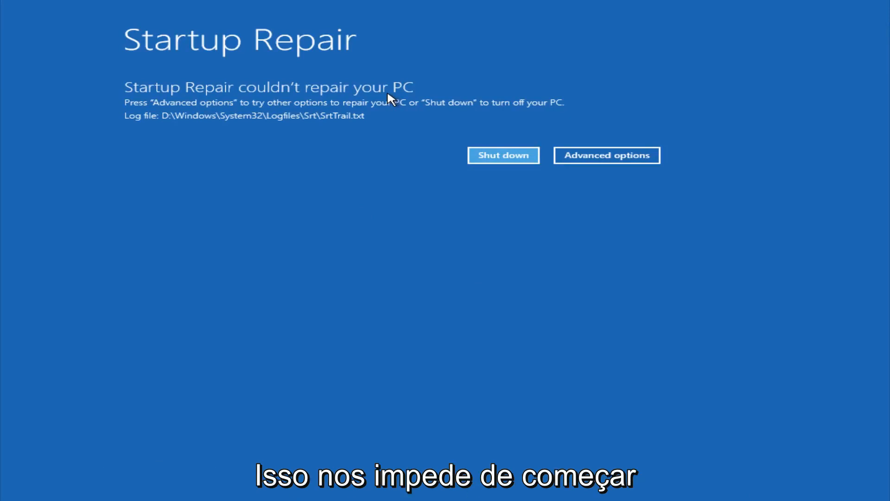
mouse_move(182, 130)
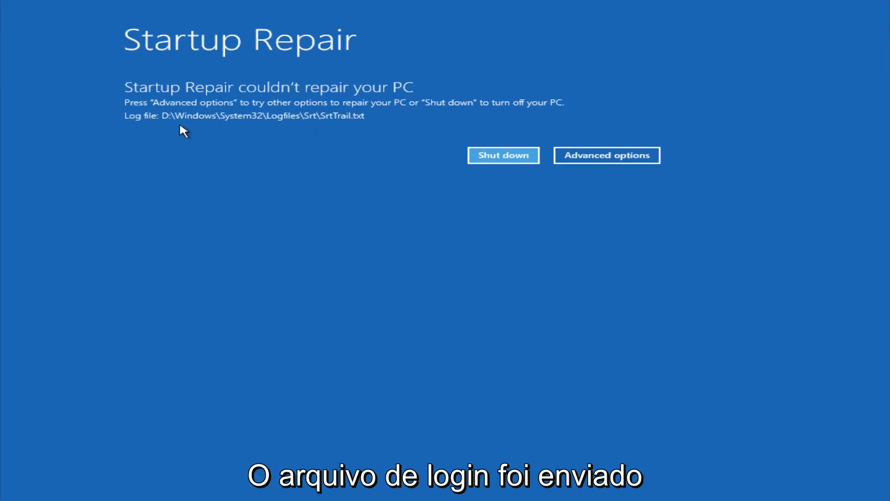
mouse_move(331, 127)
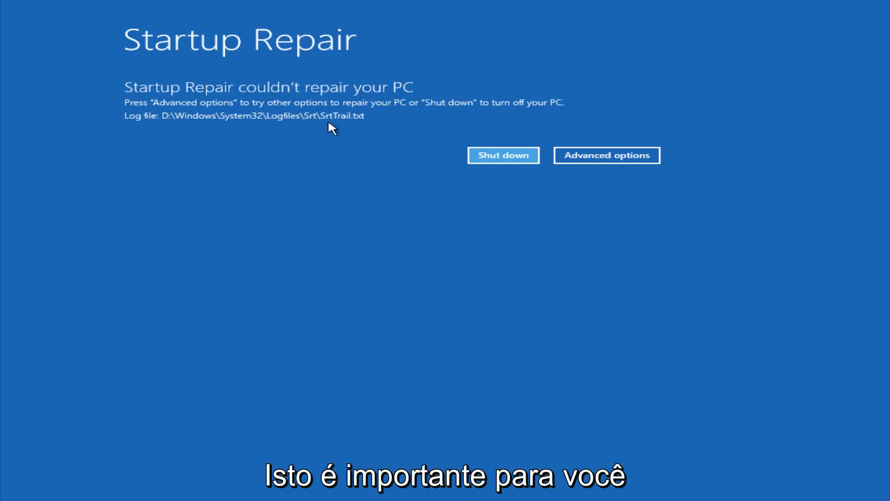
mouse_move(292, 88)
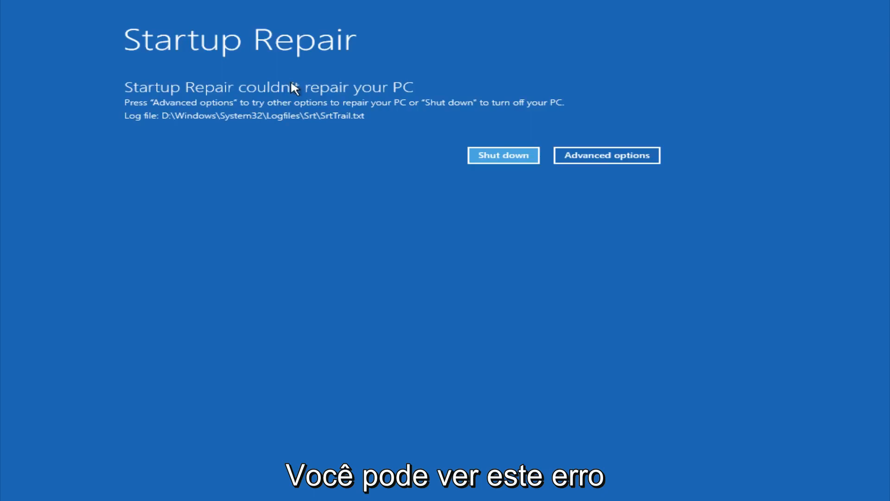
mouse_move(293, 131)
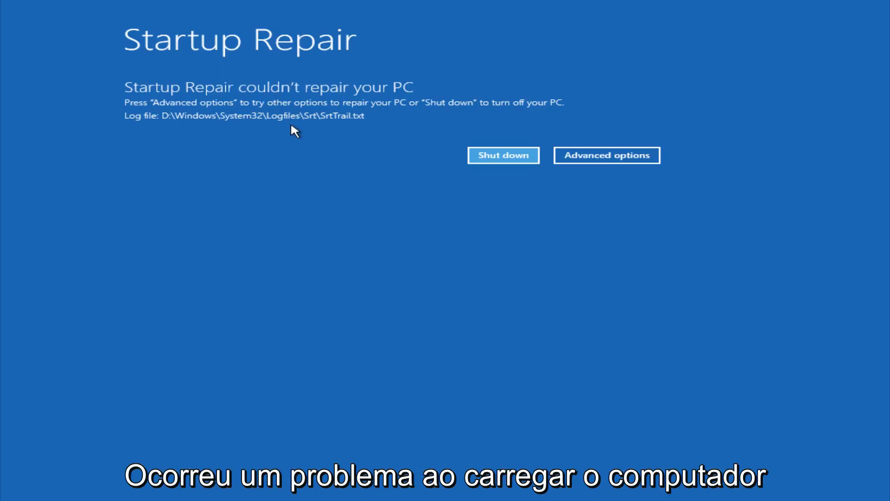
mouse_move(188, 121)
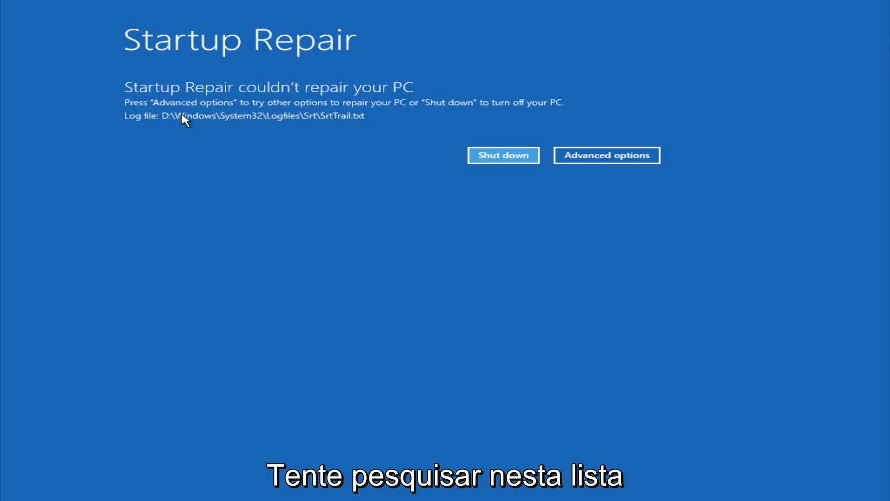
mouse_move(349, 125)
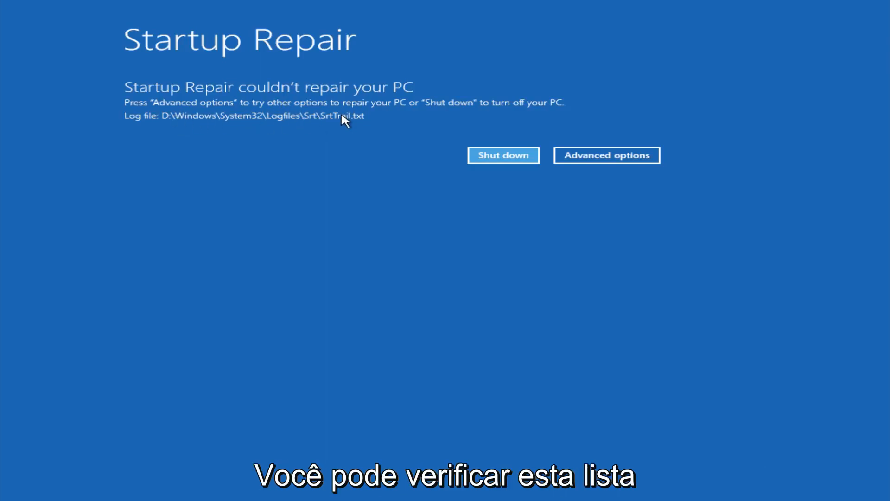
mouse_move(283, 126)
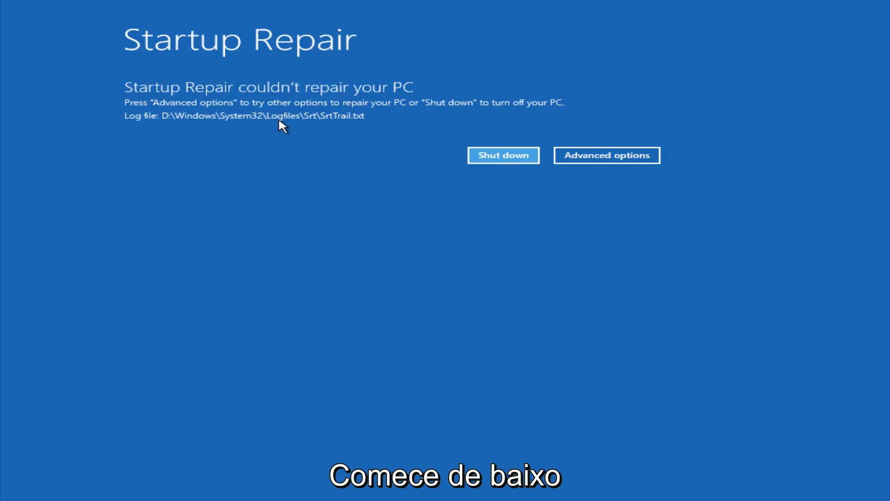
mouse_move(356, 123)
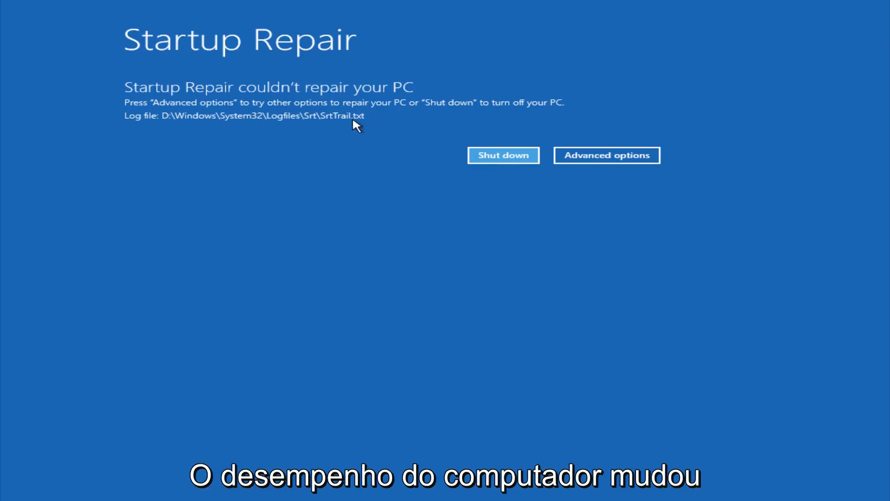
mouse_move(349, 122)
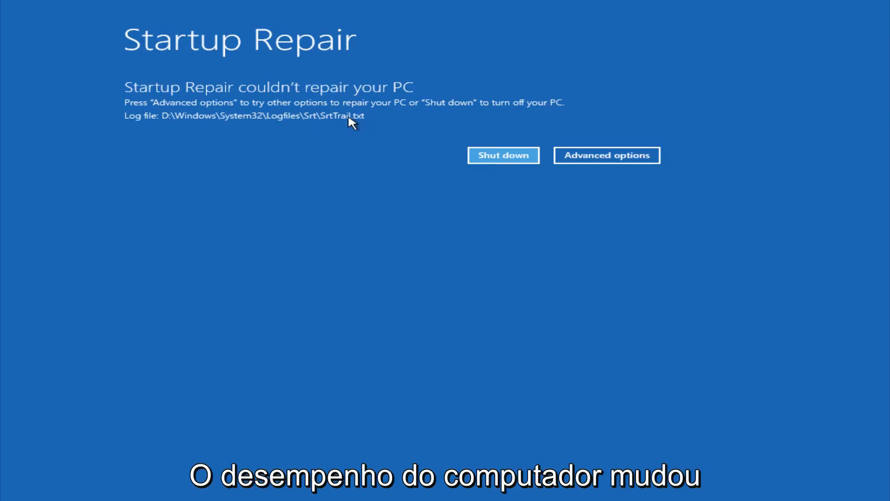
Step: Leave the 'couldn't repair your PC' report via Advanced options to reach Troubleshoot
click(605, 155)
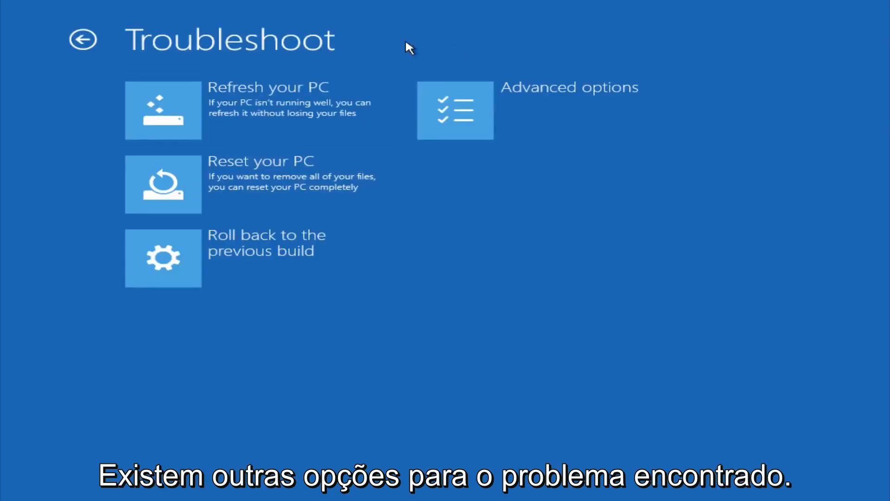
mouse_move(176, 113)
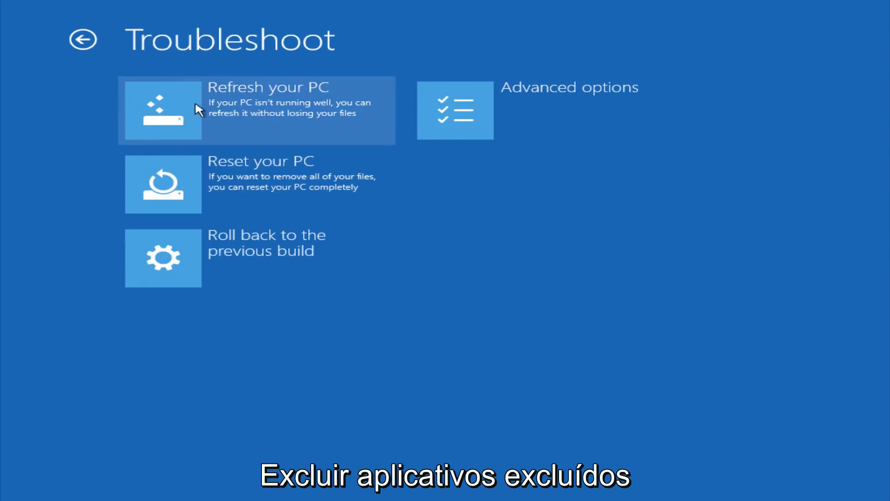
mouse_move(196, 188)
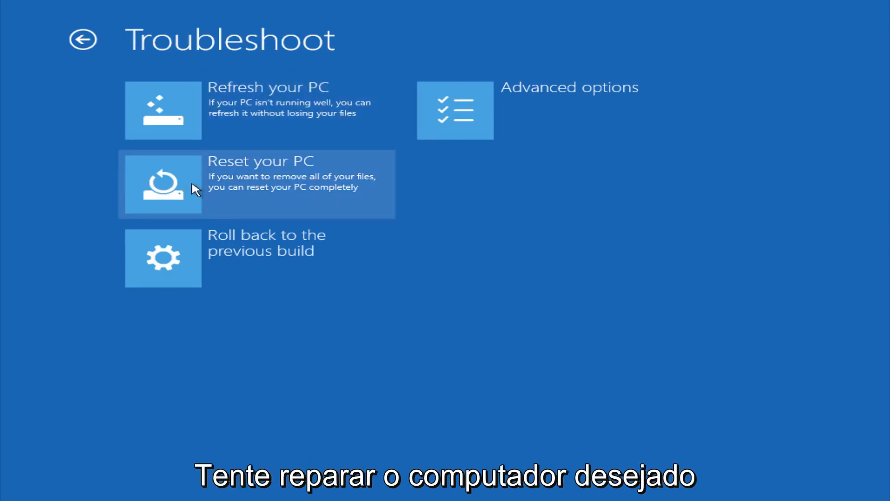
mouse_move(233, 186)
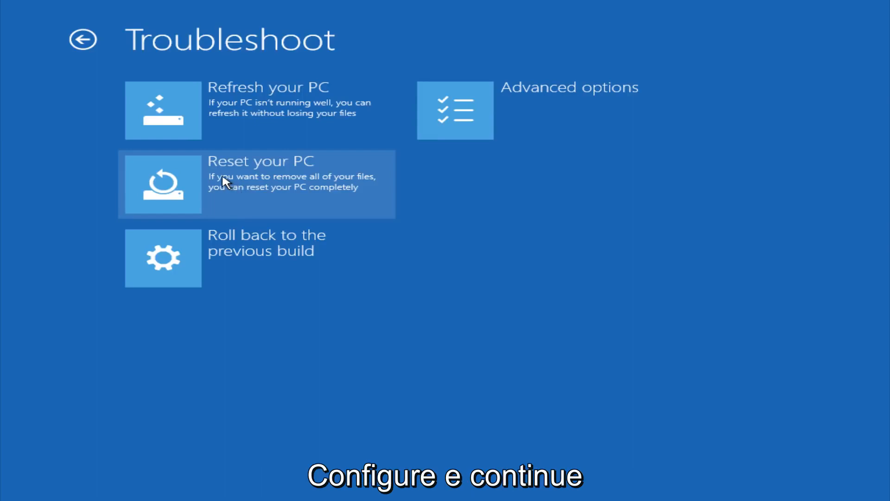
Step: Show the Advanced options tools list with System Restore, Command Prompt and Startup Settings
click(454, 110)
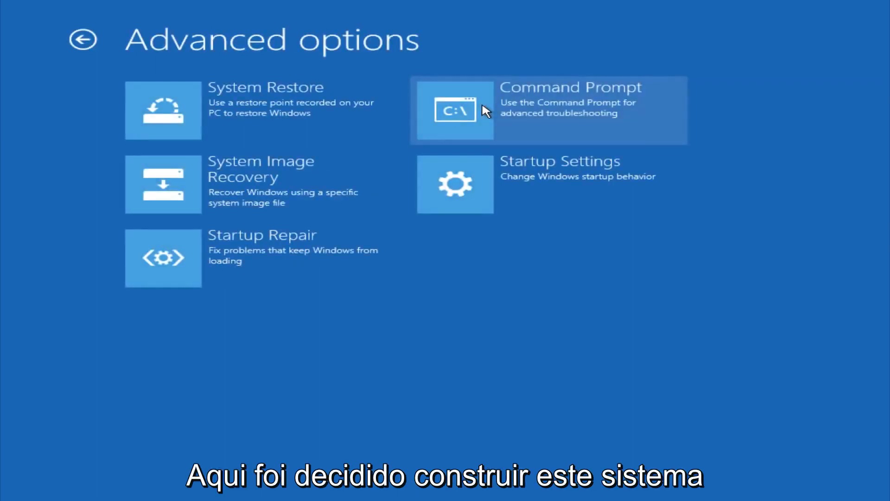
mouse_move(307, 122)
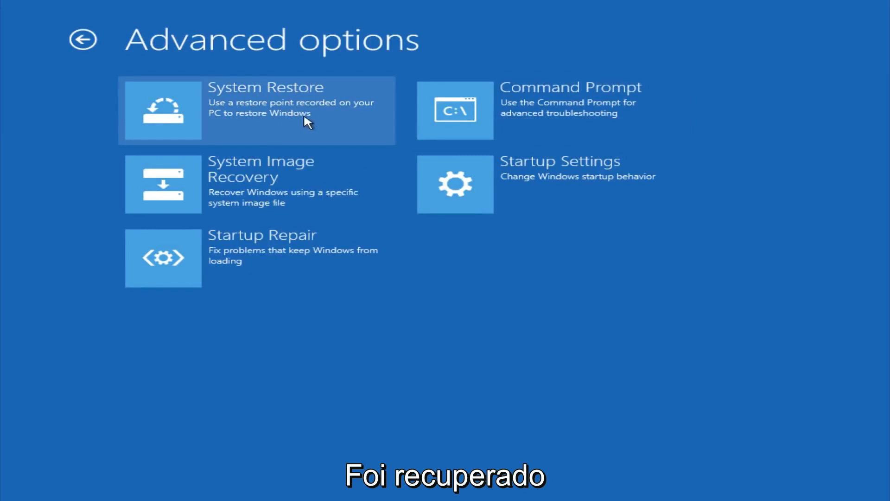
mouse_move(112, 151)
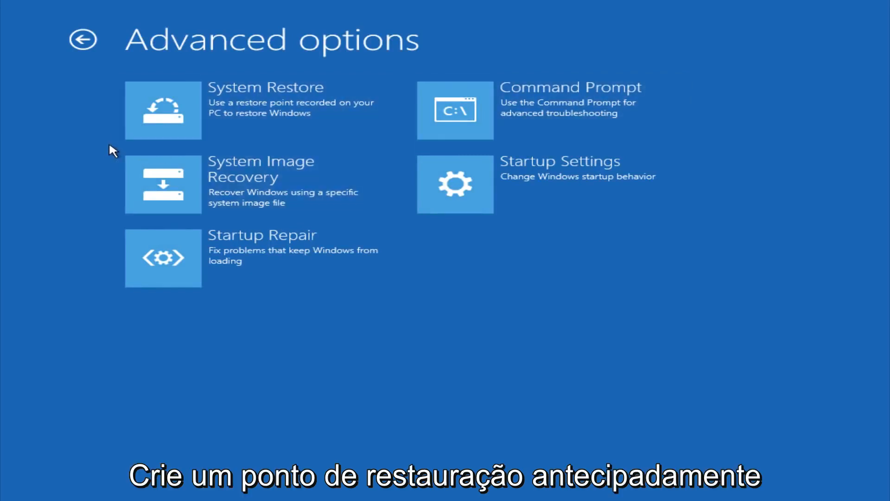
mouse_move(86, 127)
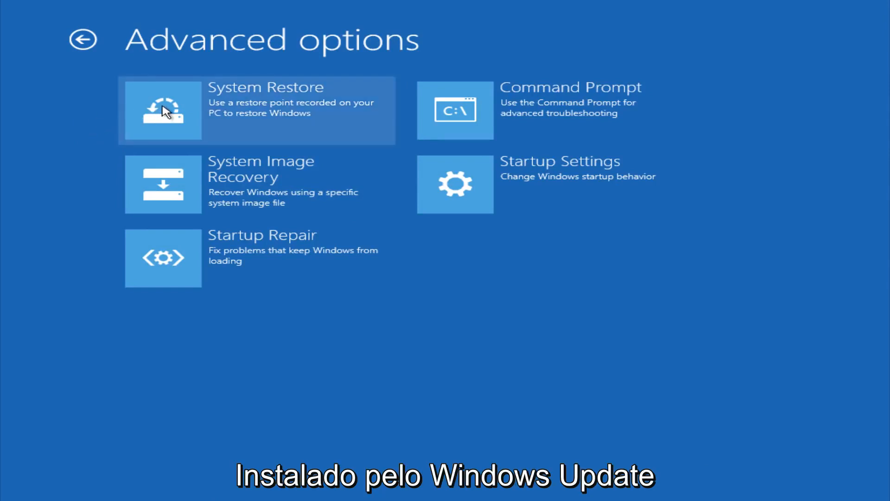
mouse_move(213, 196)
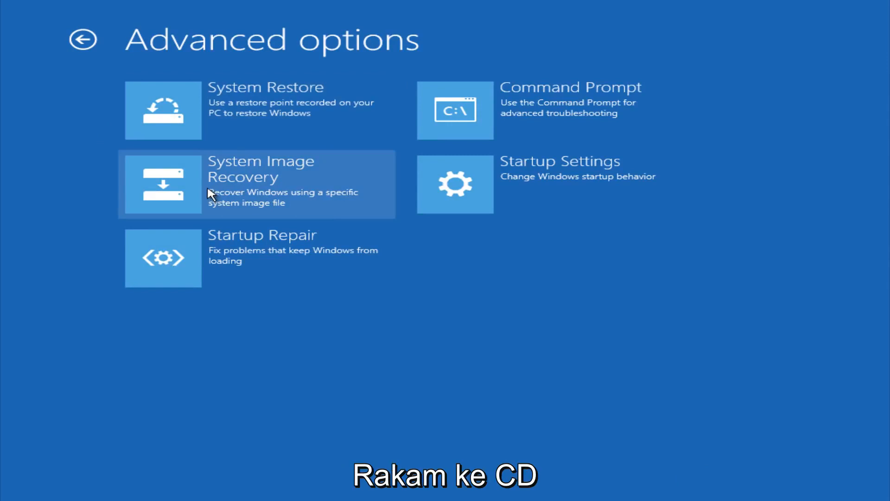
mouse_move(466, 111)
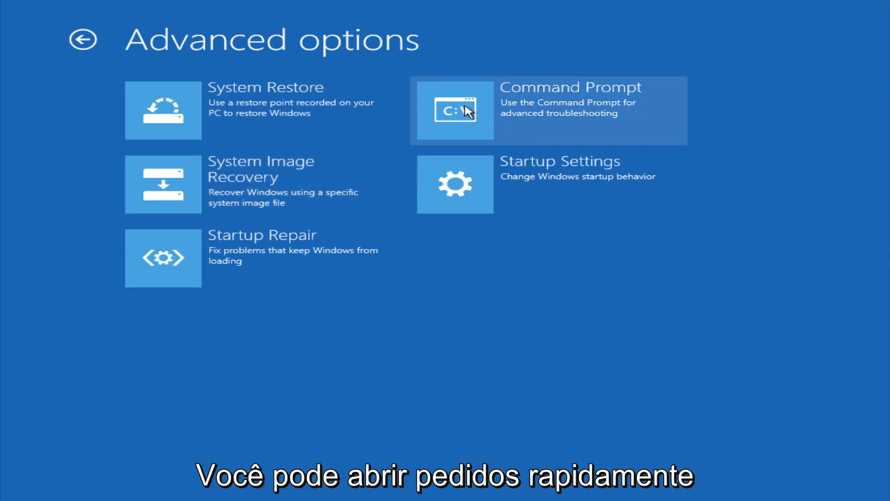
mouse_move(450, 118)
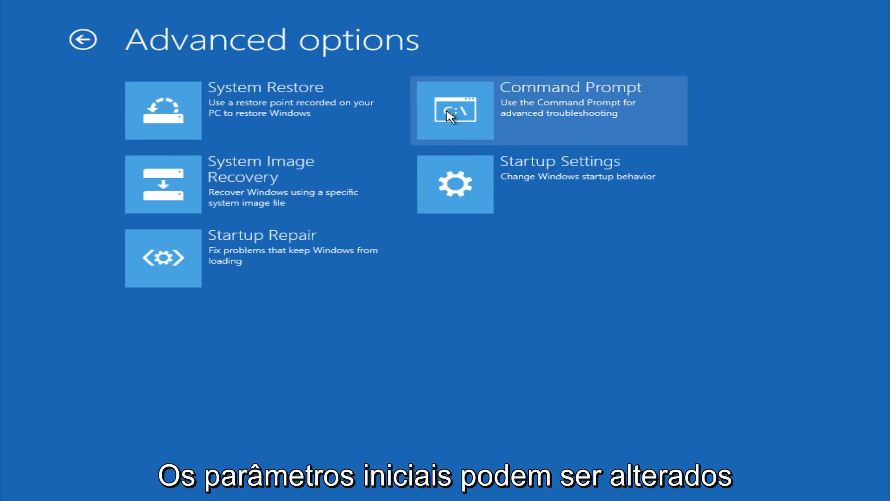
mouse_move(95, 72)
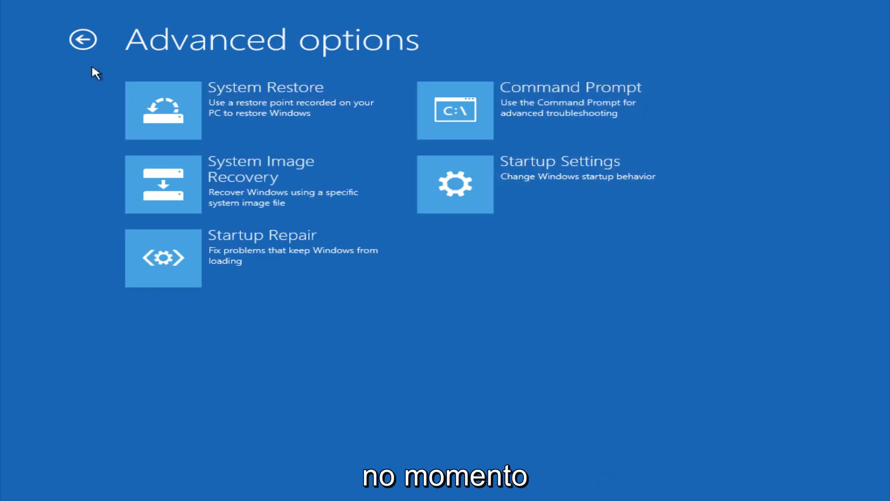
Step: Back out of Advanced options to the Troubleshoot screen
click(84, 39)
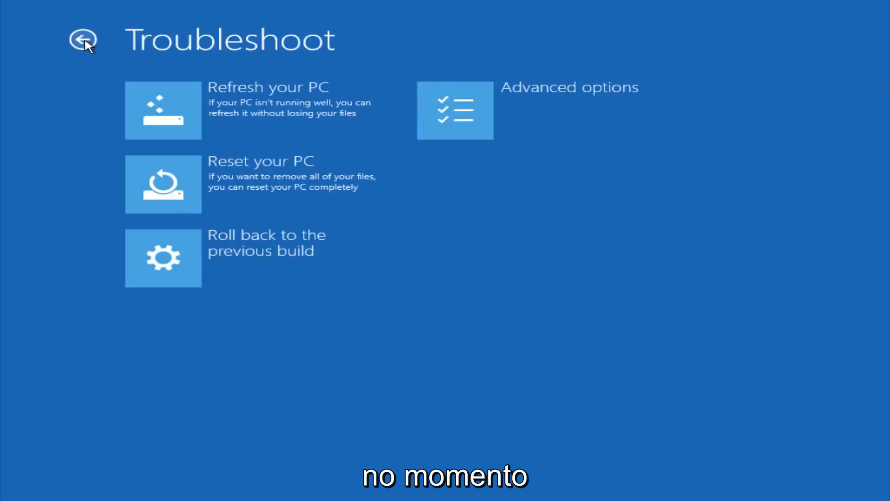
Step: Back out of Troubleshoot to the Choose an option screen
click(82, 40)
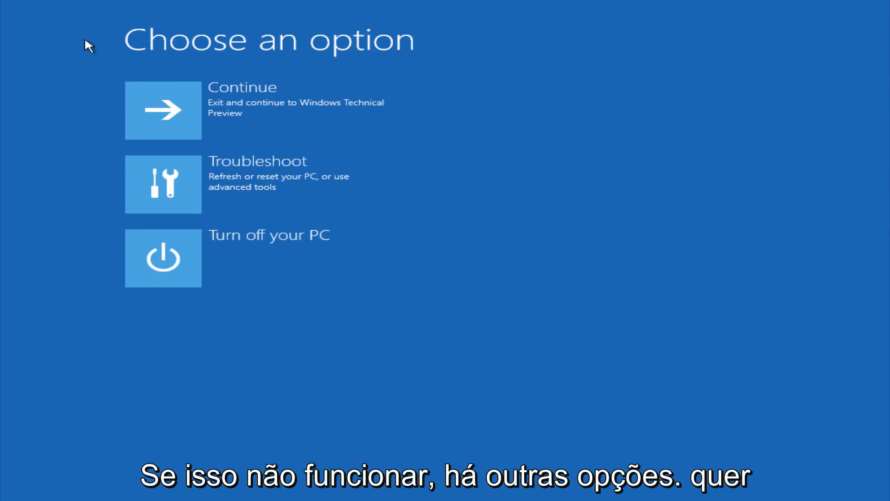
mouse_move(99, 102)
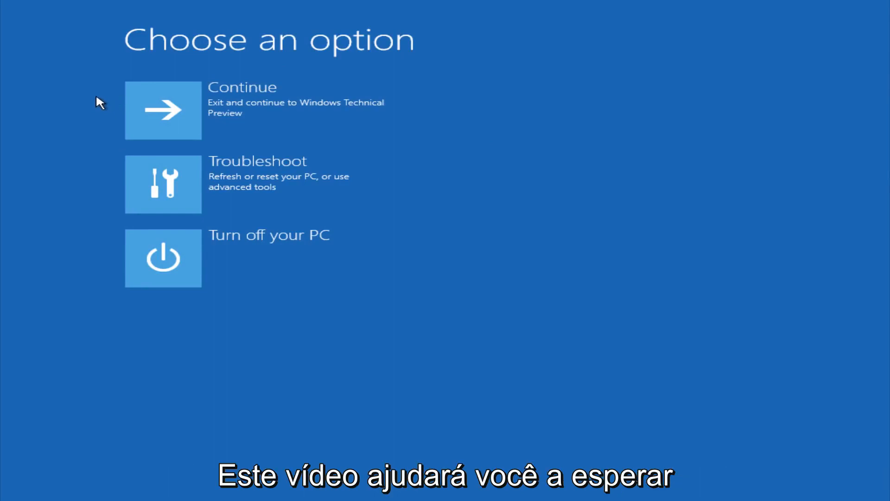